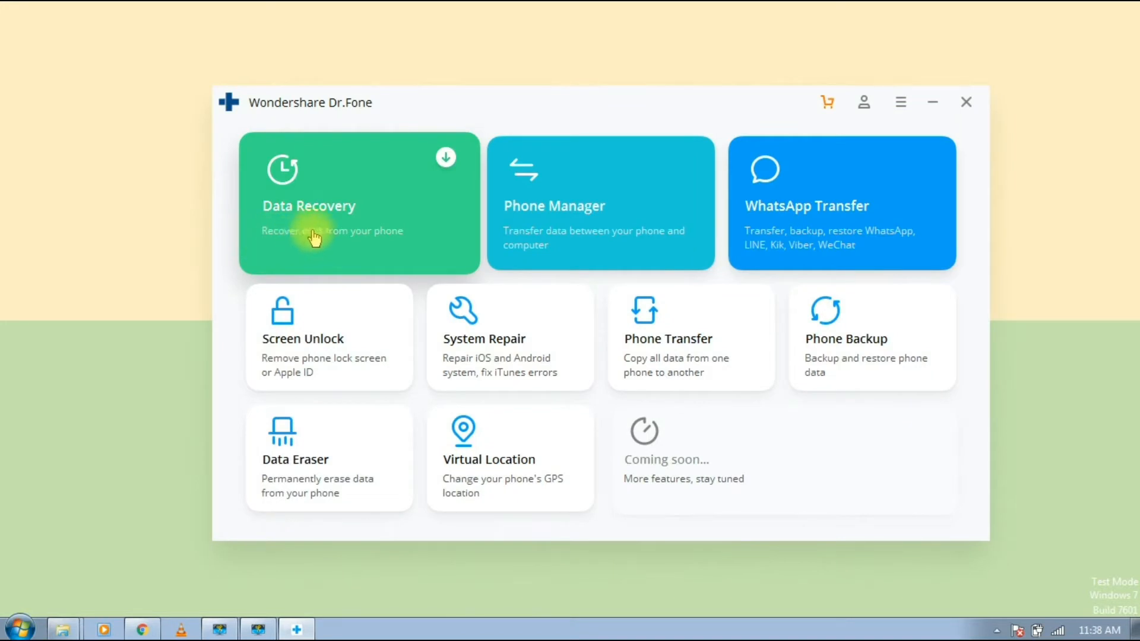
mouse_move(794, 229)
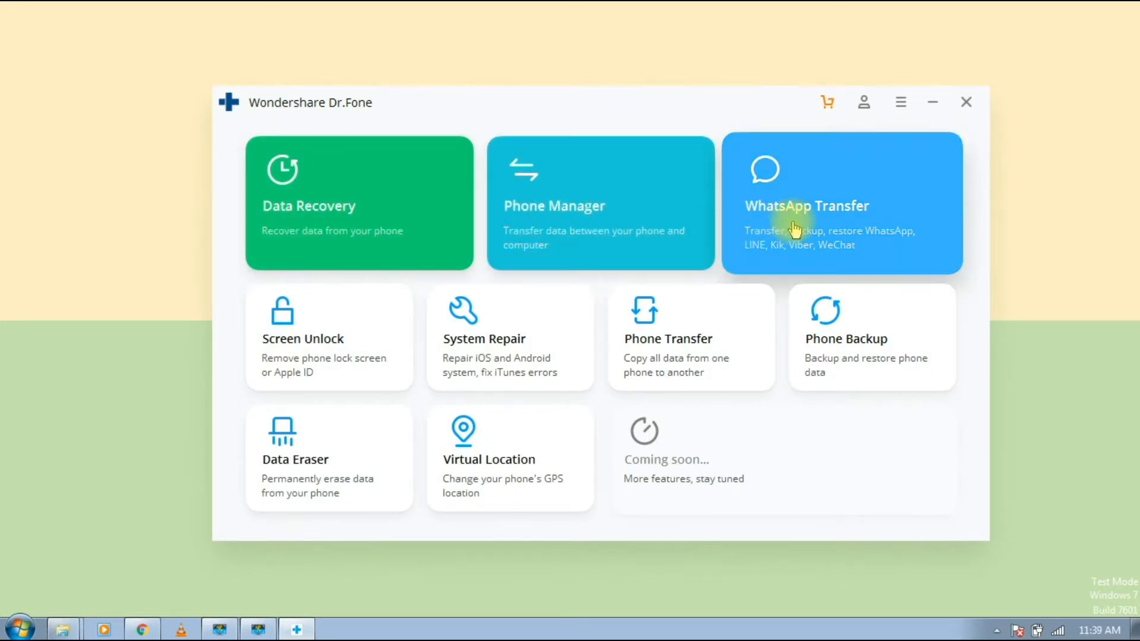
mouse_move(376, 454)
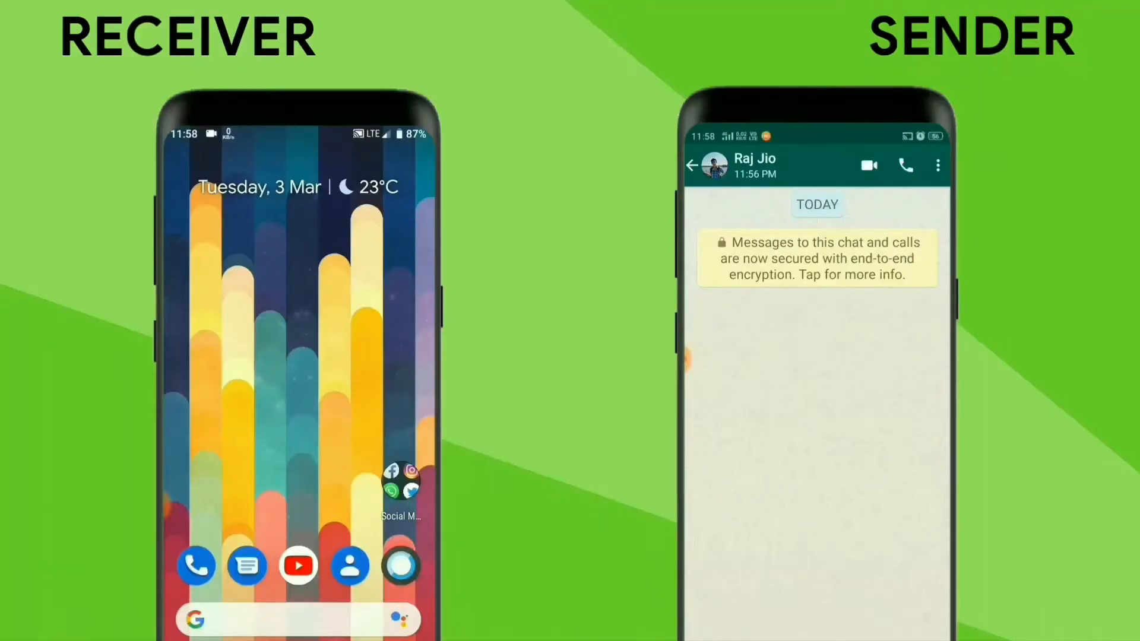
Send 'Hey', 'How are you?', 'Is There you' and 'Hehe' to the Home chat.
type("Hey")
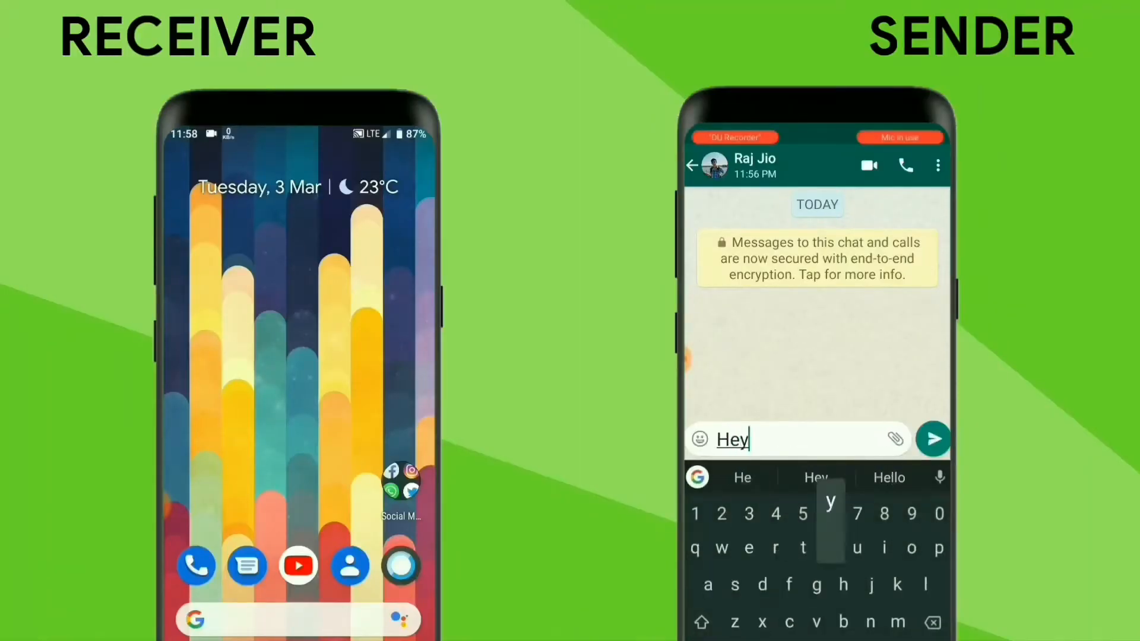
left_click(933, 439)
type("ow are you")
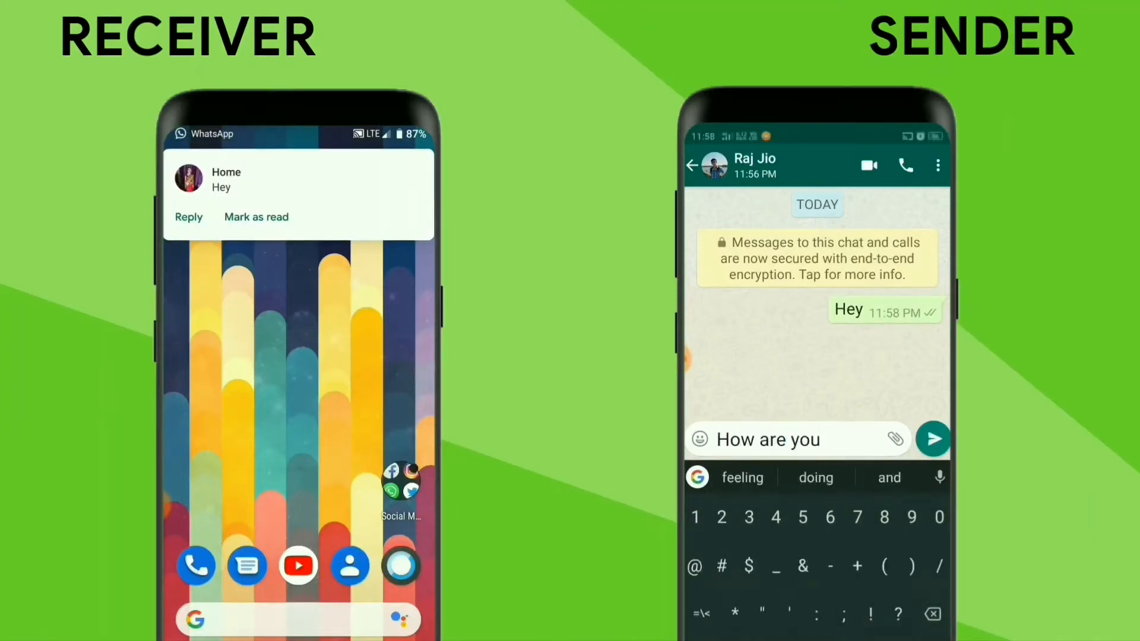
left_click(933, 438)
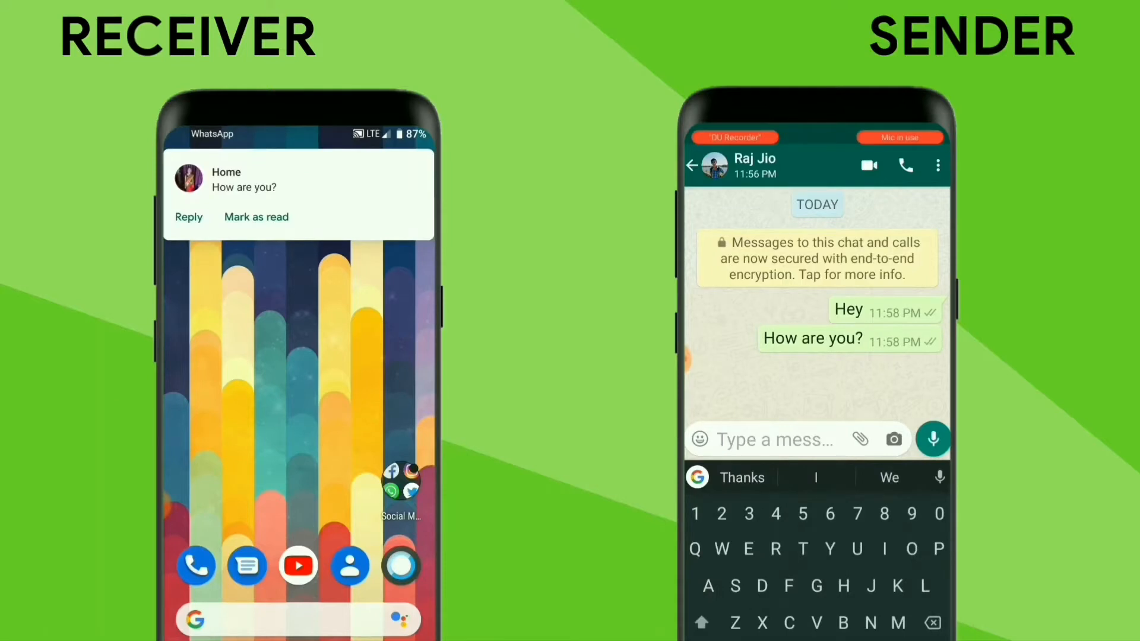
type("Is There")
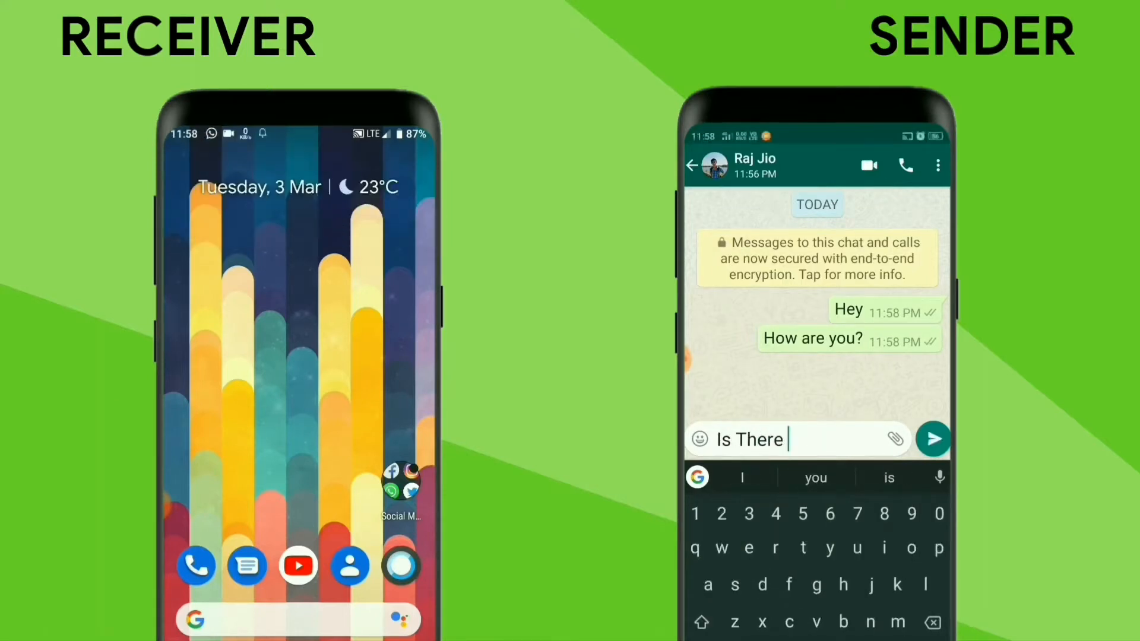
left_click(934, 438)
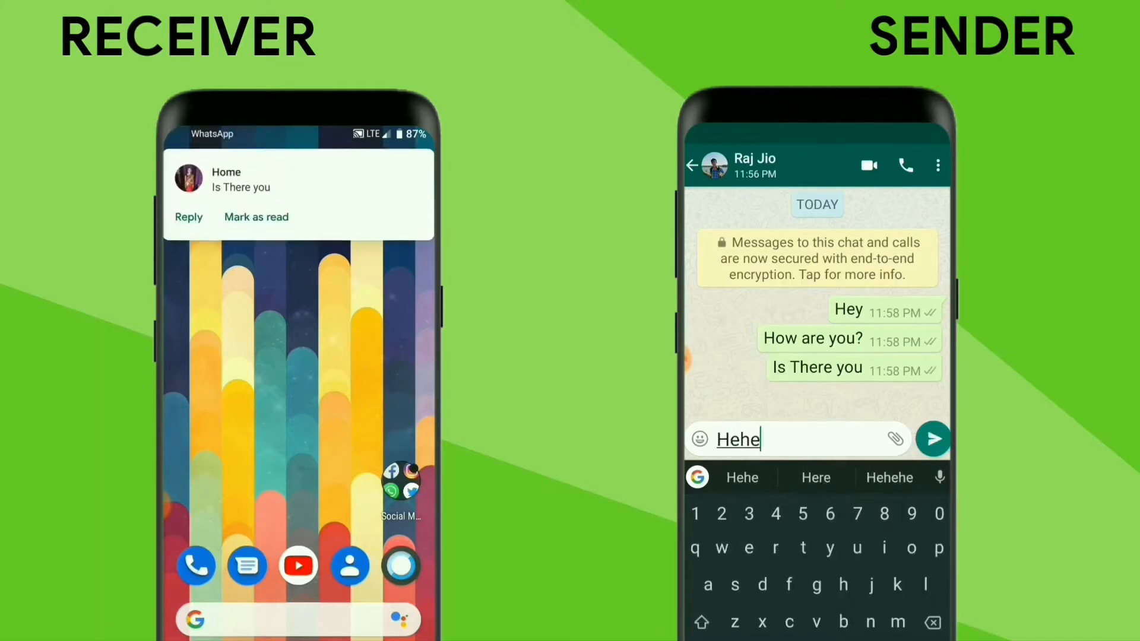
left_click(933, 438)
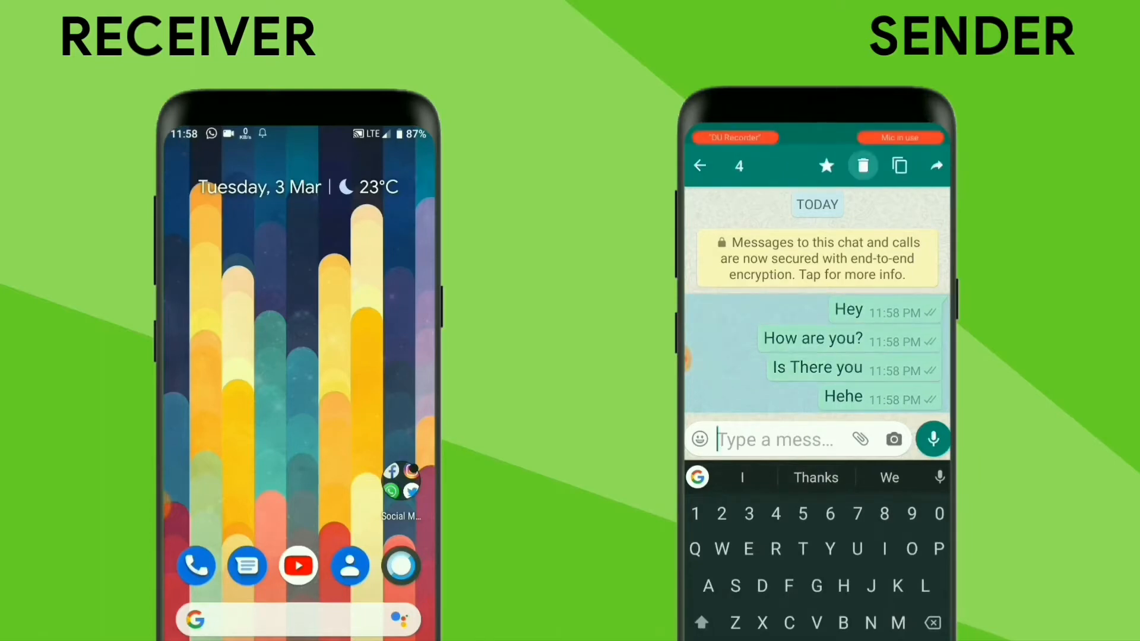
Delete the four selected messages for everyone using the trash icon.
left_click(862, 165)
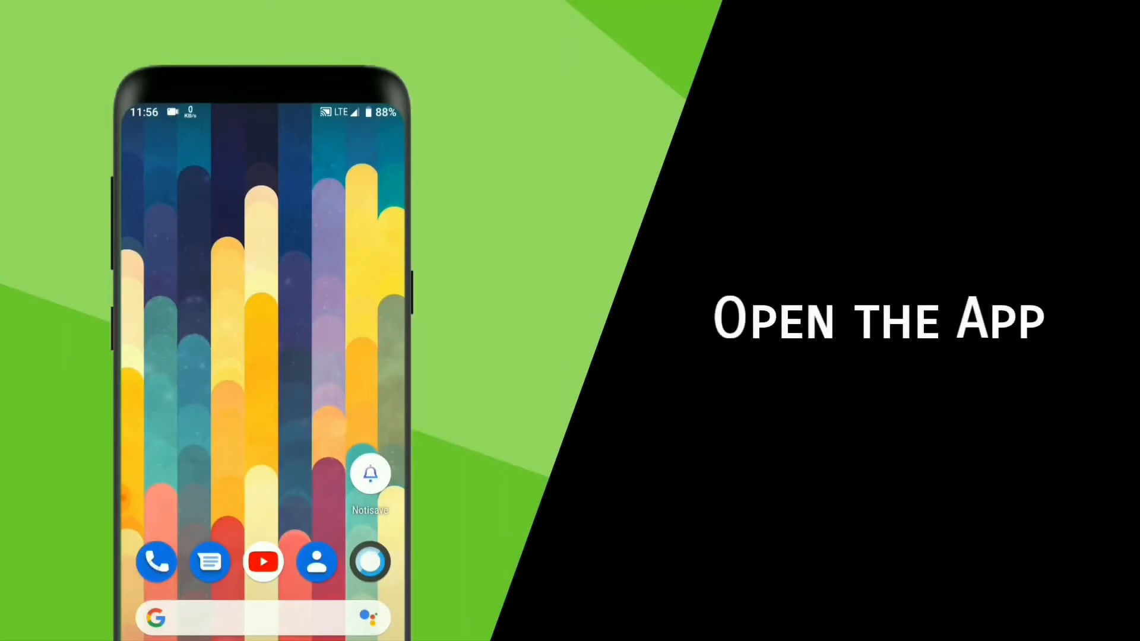
Grant Notisave notification access for all apps and view its chat list.
left_click(369, 473)
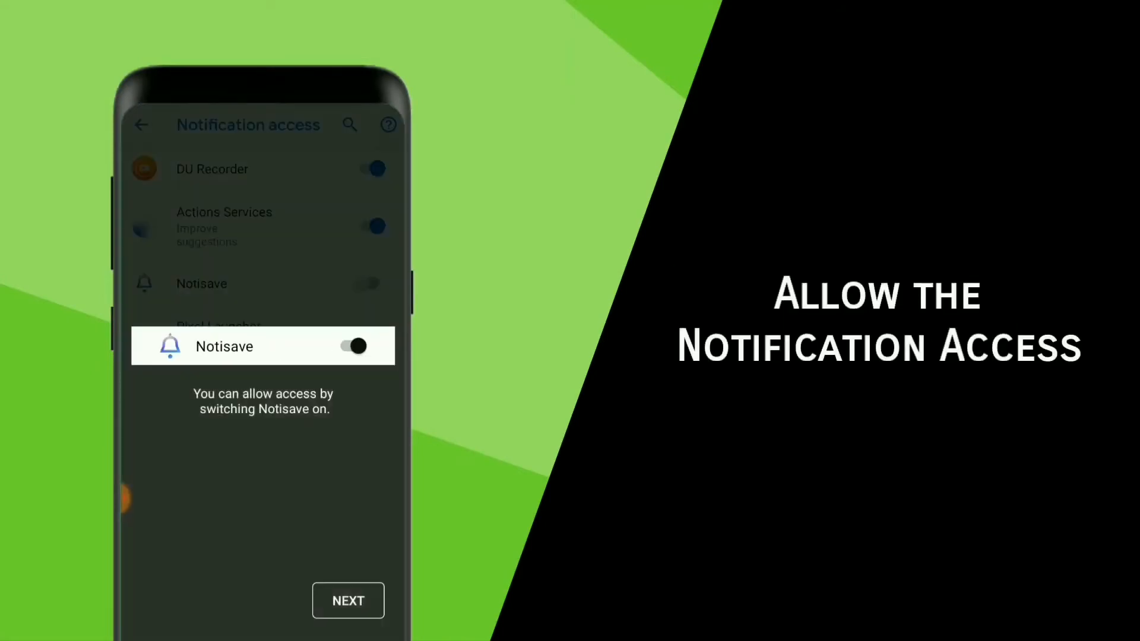
left_click(353, 347)
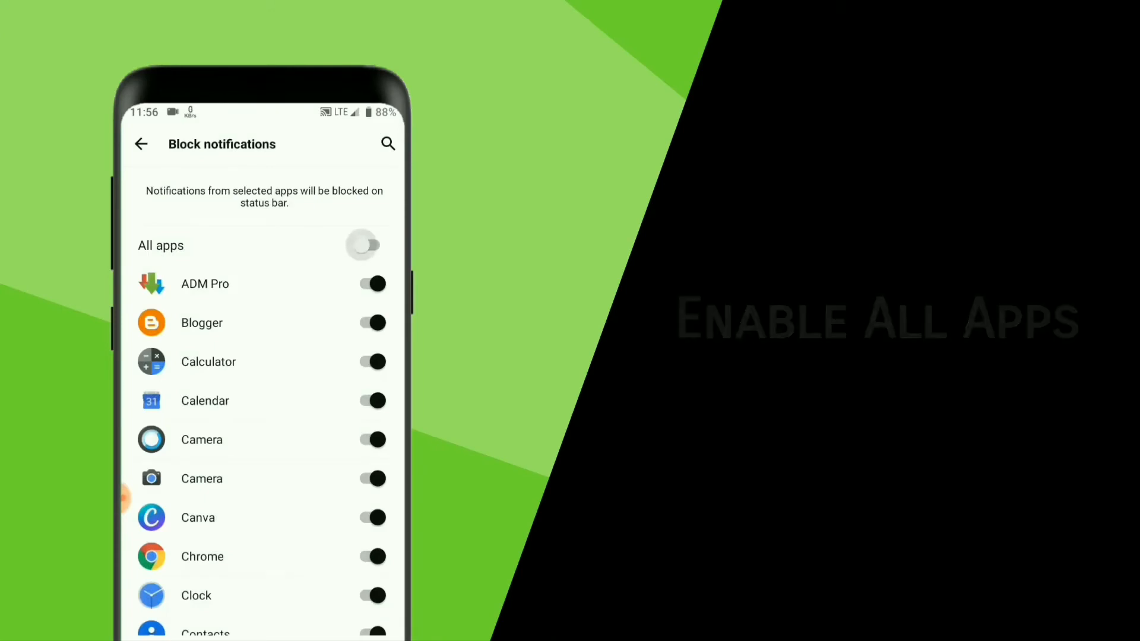
left_click(365, 245)
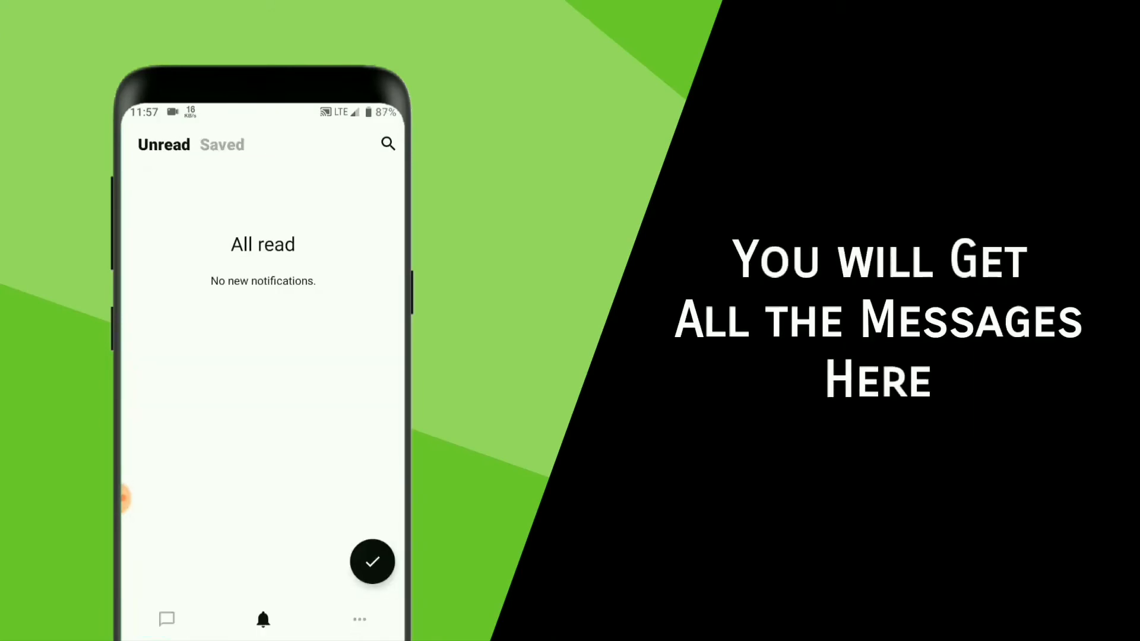
left_click(166, 619)
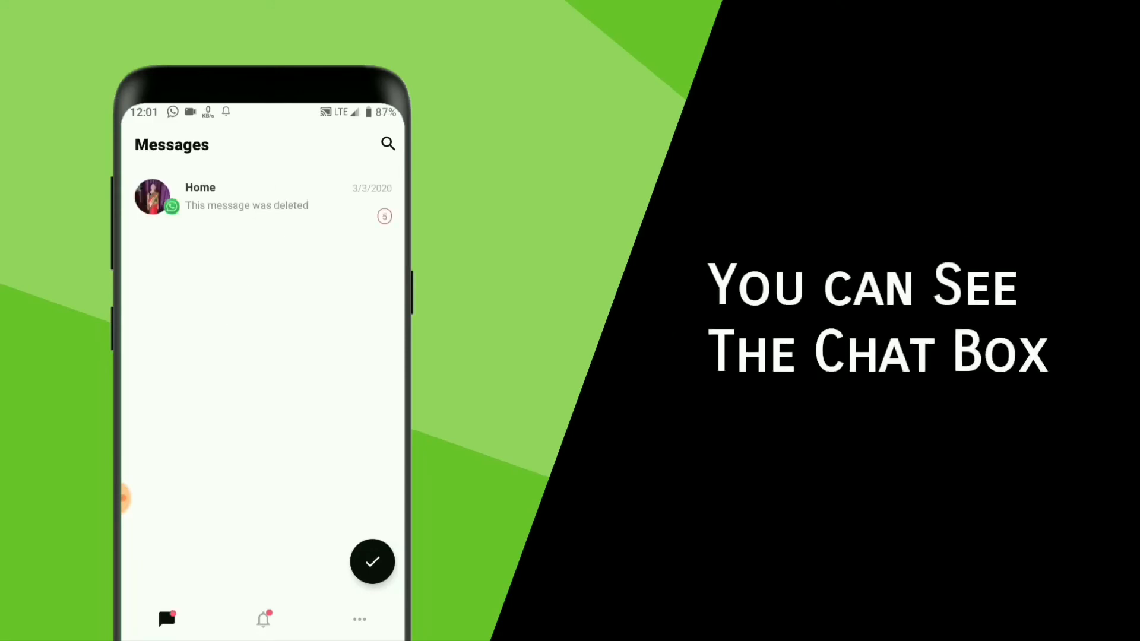